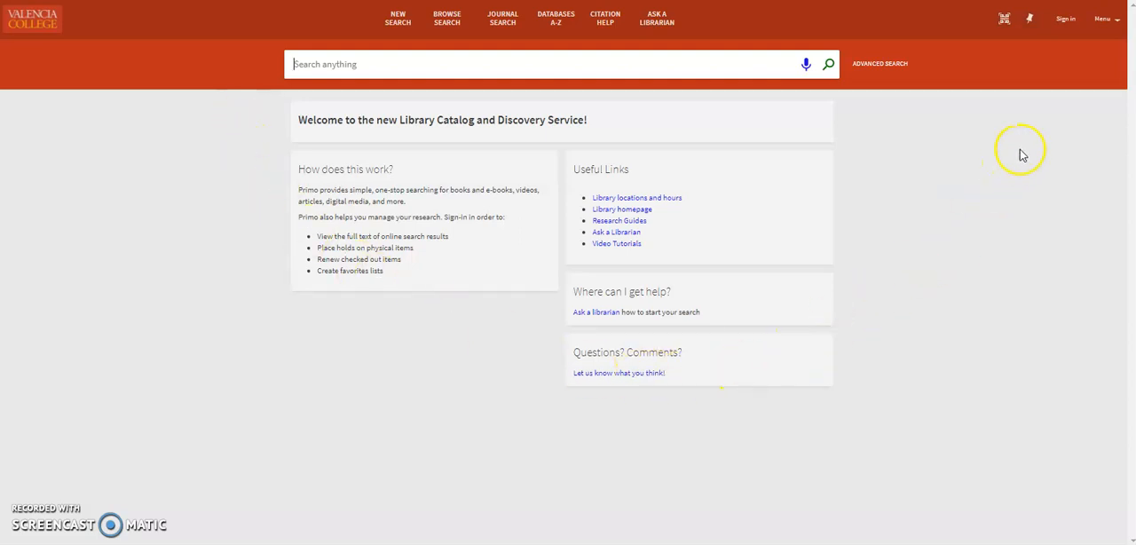
Sign in to the Valencia College Primo catalog from the top-right Sign in link.
{"action": "left_click", "coordinate": [1065, 17]}
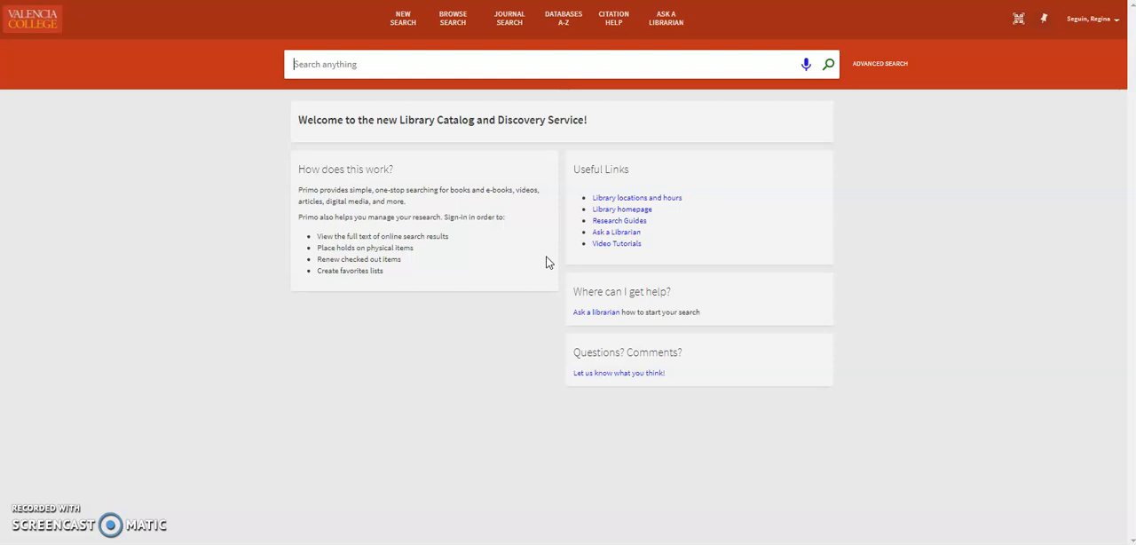
{"action": "mouse_move", "coordinate": [559, 115]}
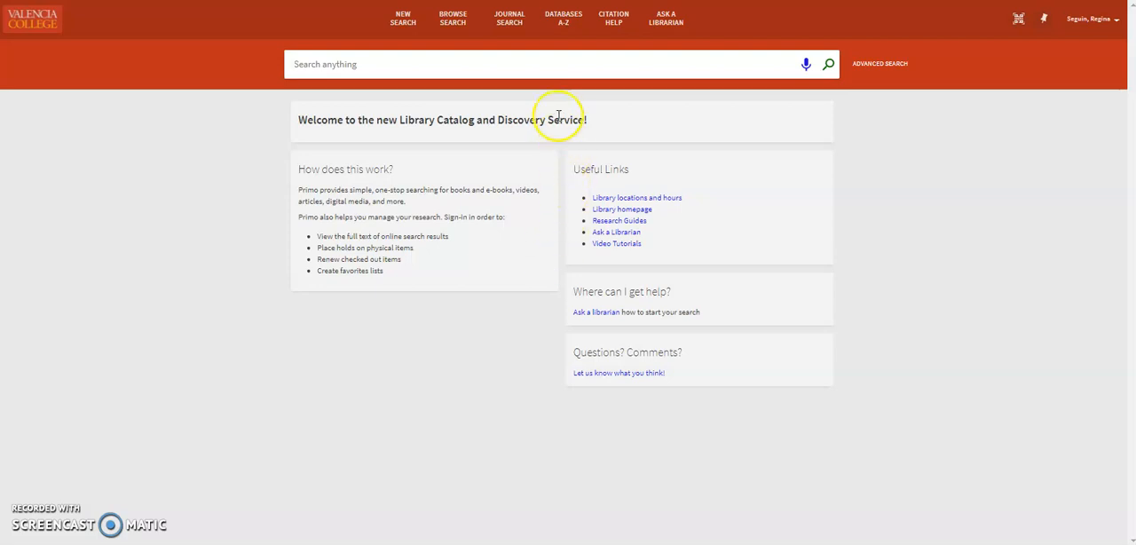
{"action": "left_click", "coordinate": [548, 64]}
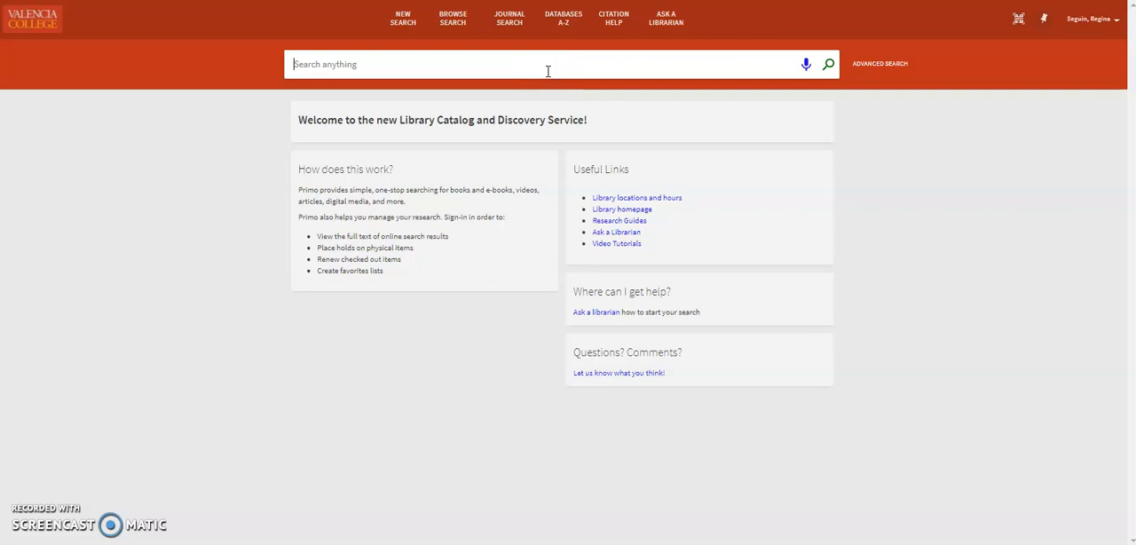
{"action": "left_click", "coordinate": [563, 19]}
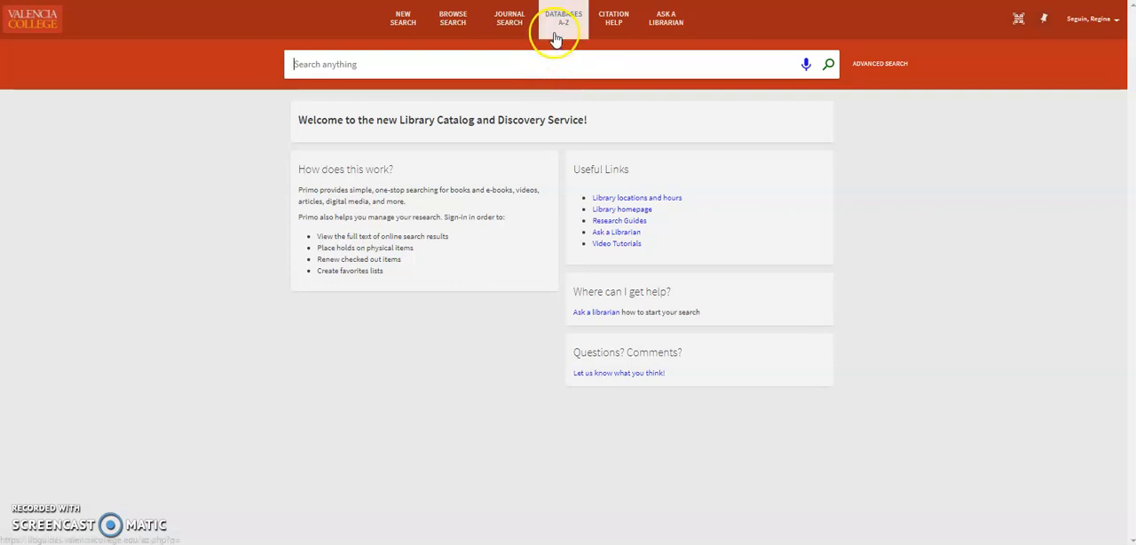
{"action": "mouse_move", "coordinate": [564, 18]}
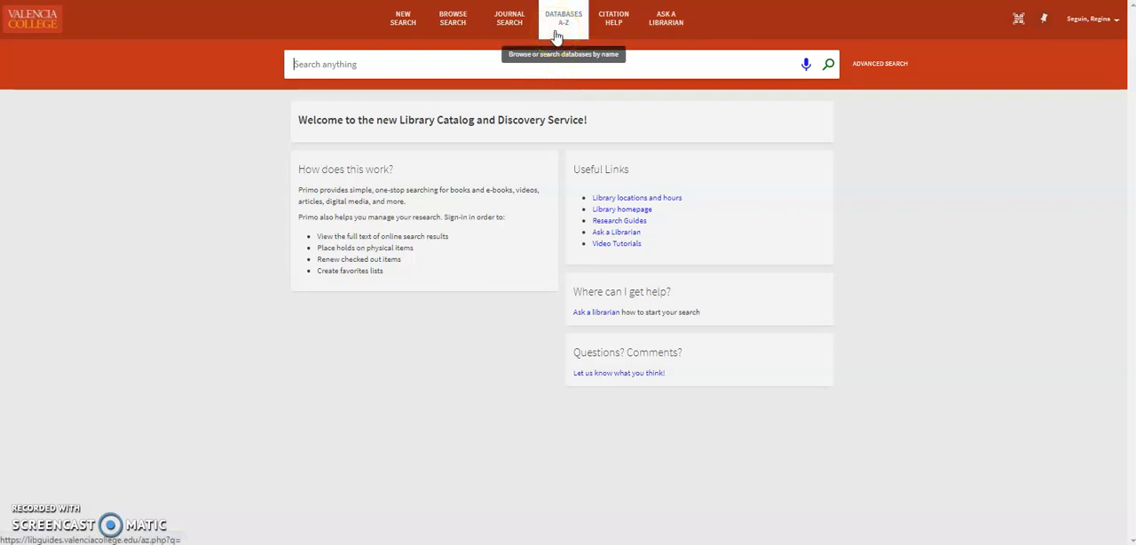